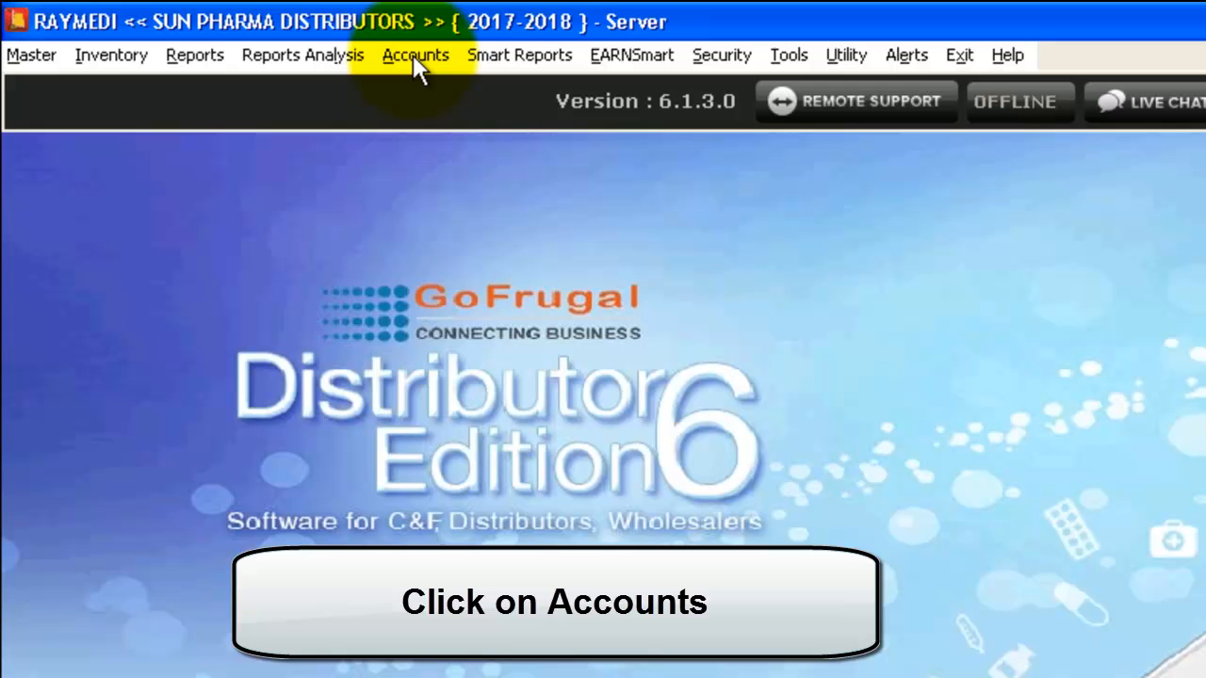
Search the menus for CON and choose Contra to reach a blank Contra voucher.
click(414, 56)
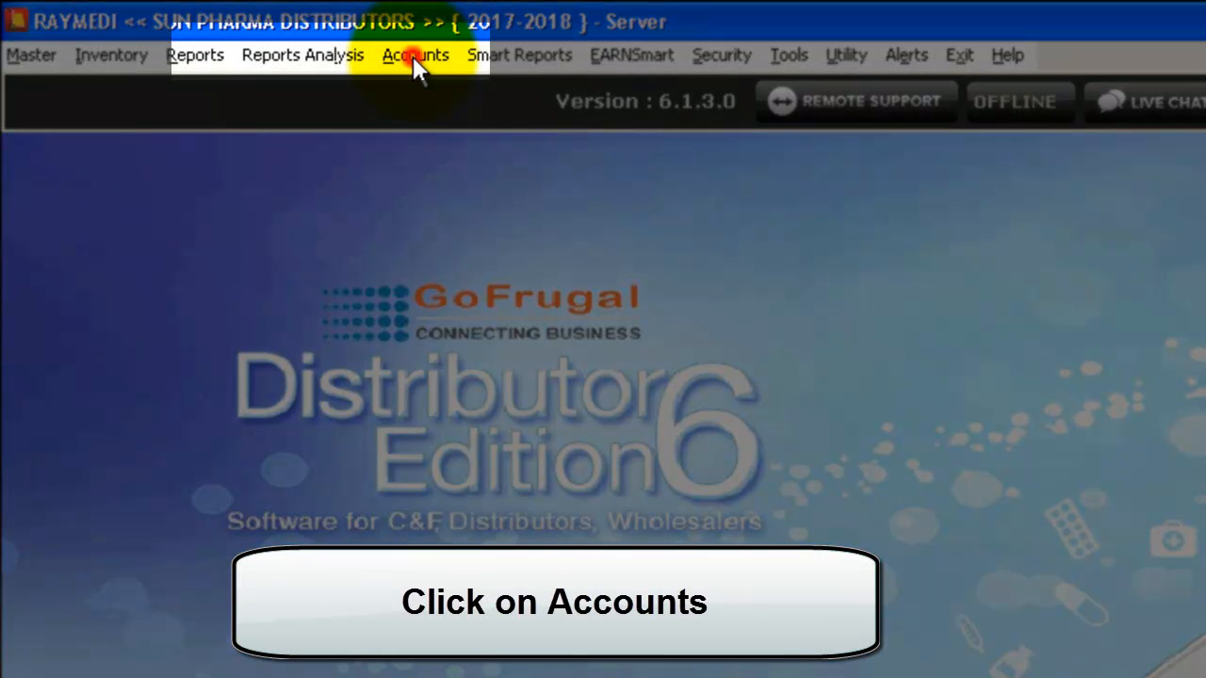
click(414, 56)
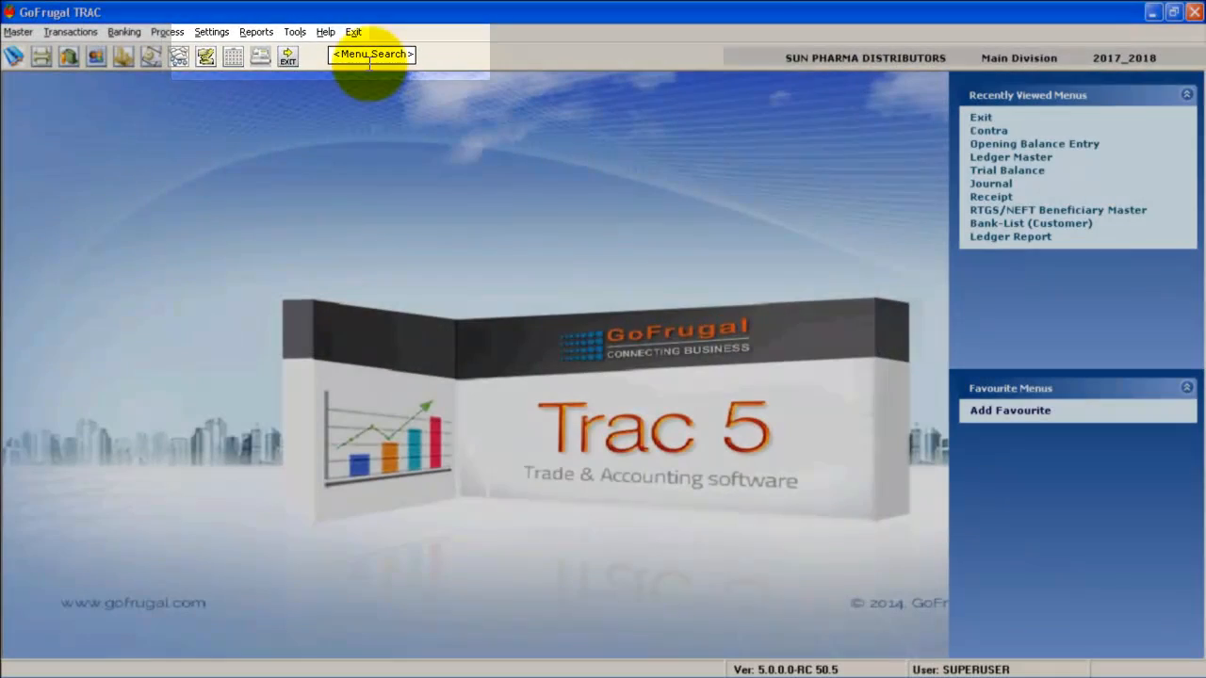
click(373, 53)
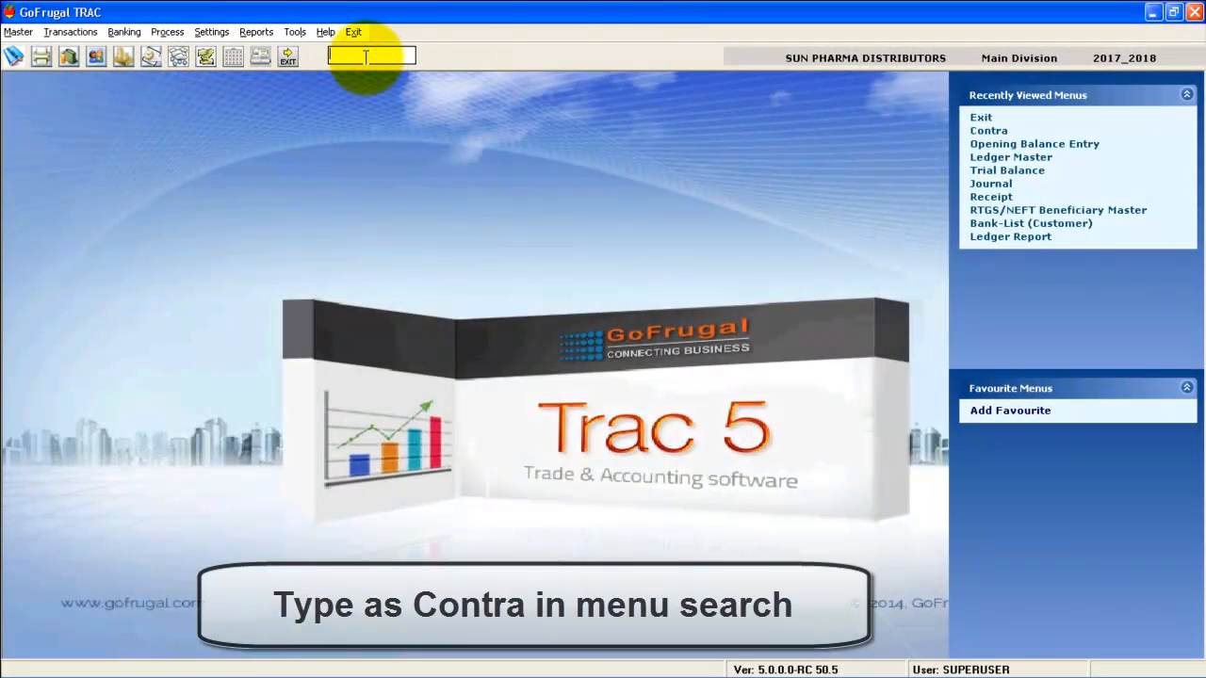
text(CON)
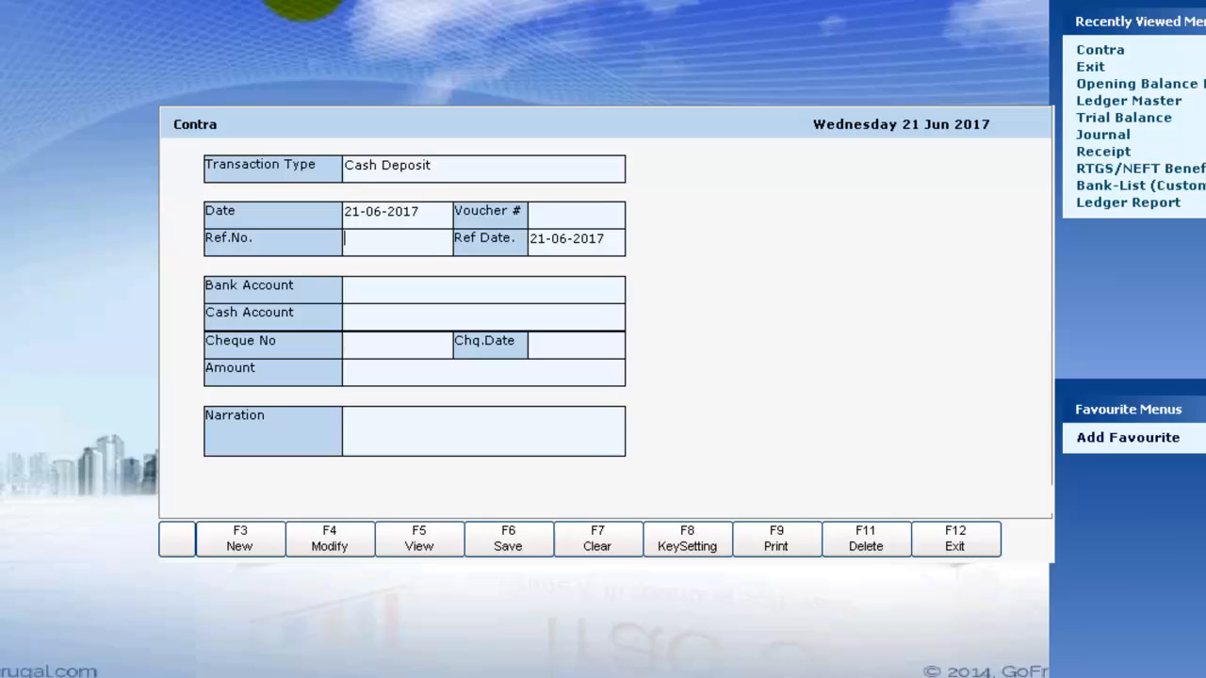
Enter Ref.No. 12563, bank State Bank of India, Cash in Hand, amount 1000 and save with F6.
text(12563)
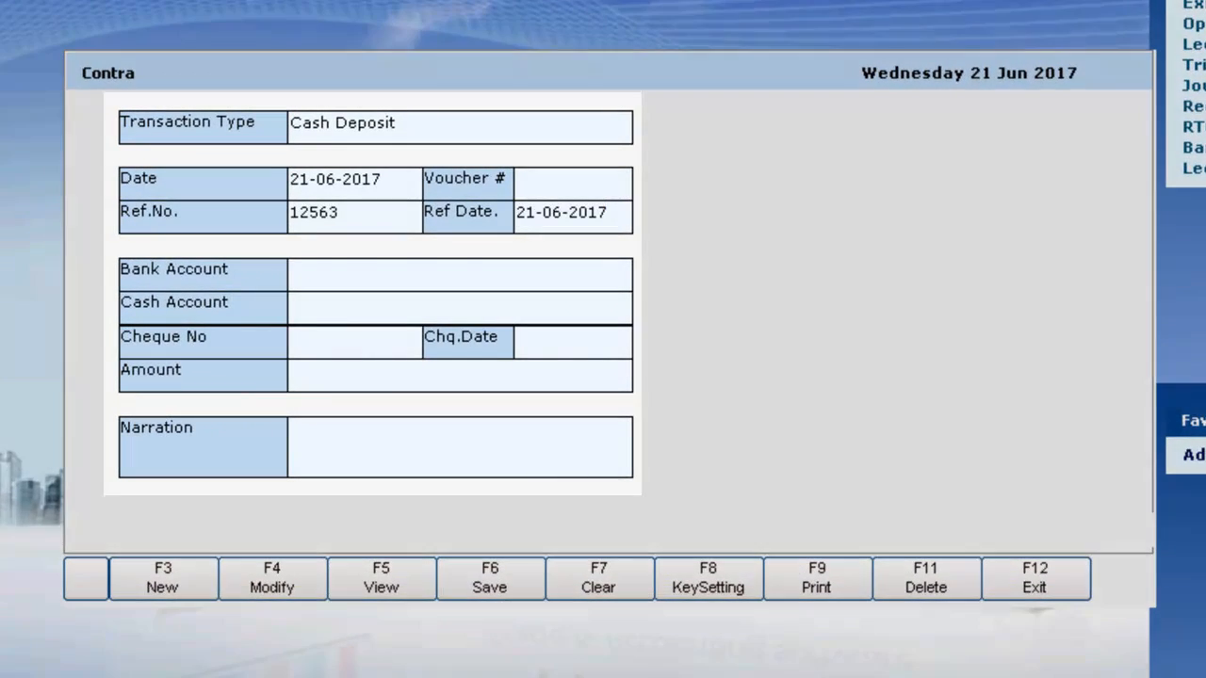
text(STATE BANK OF INDIA)
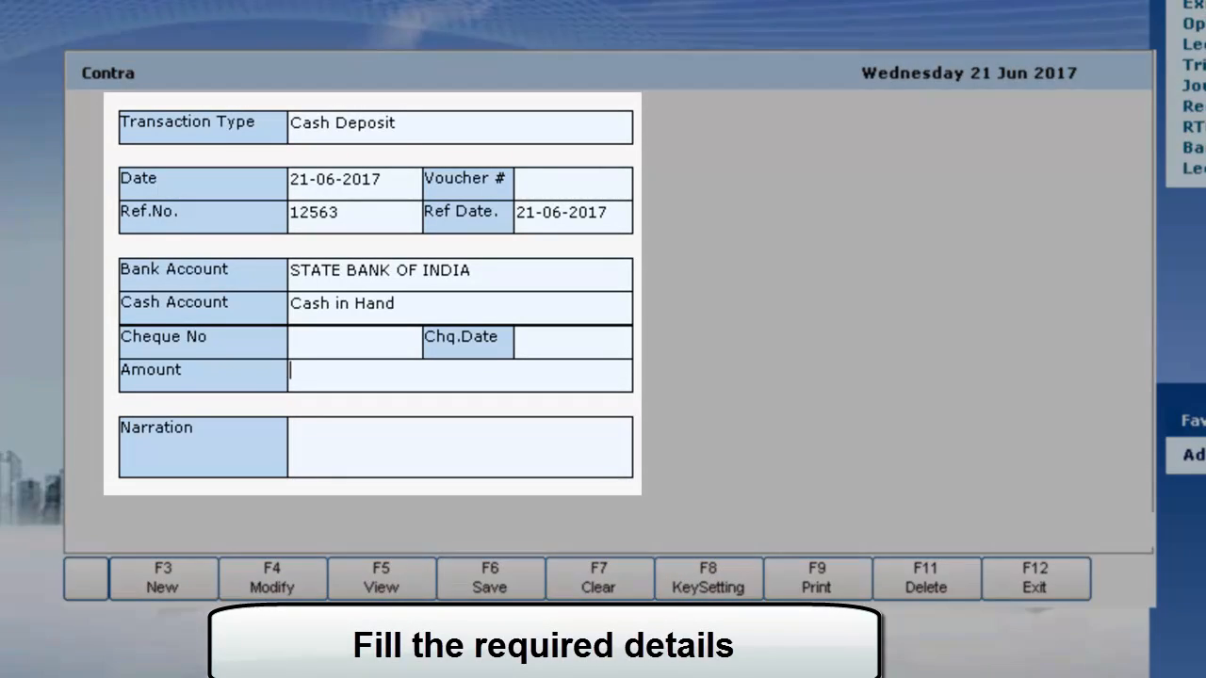
text(1000.00)
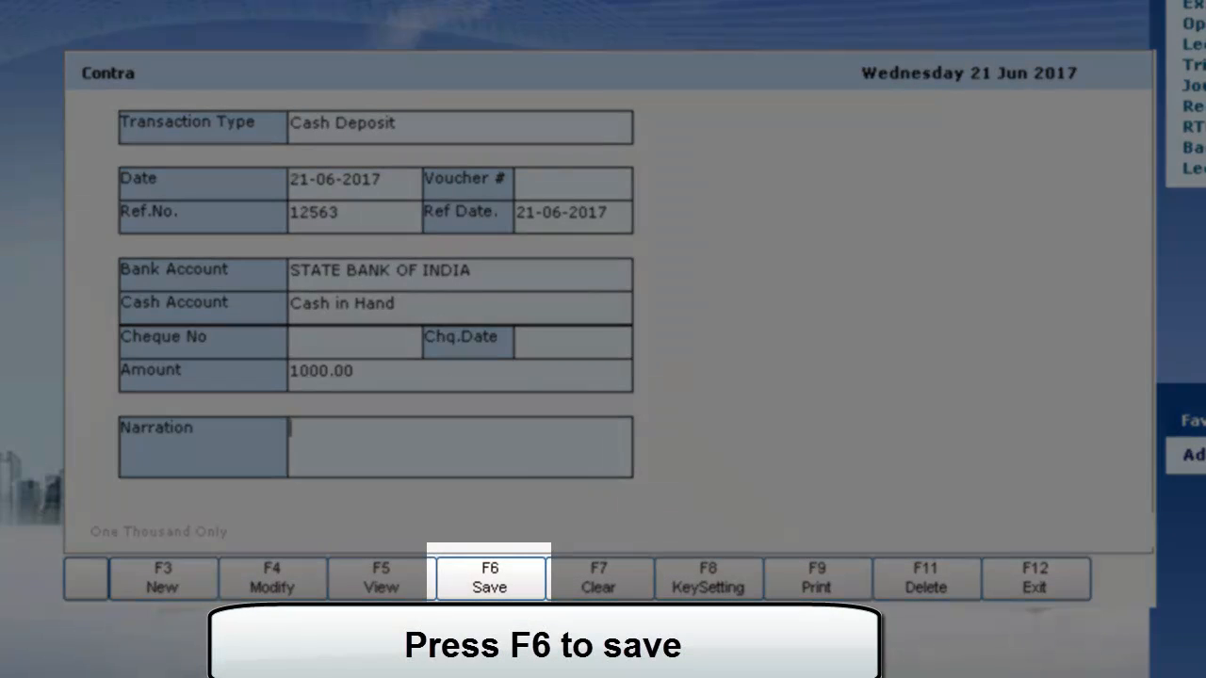
key(F6)
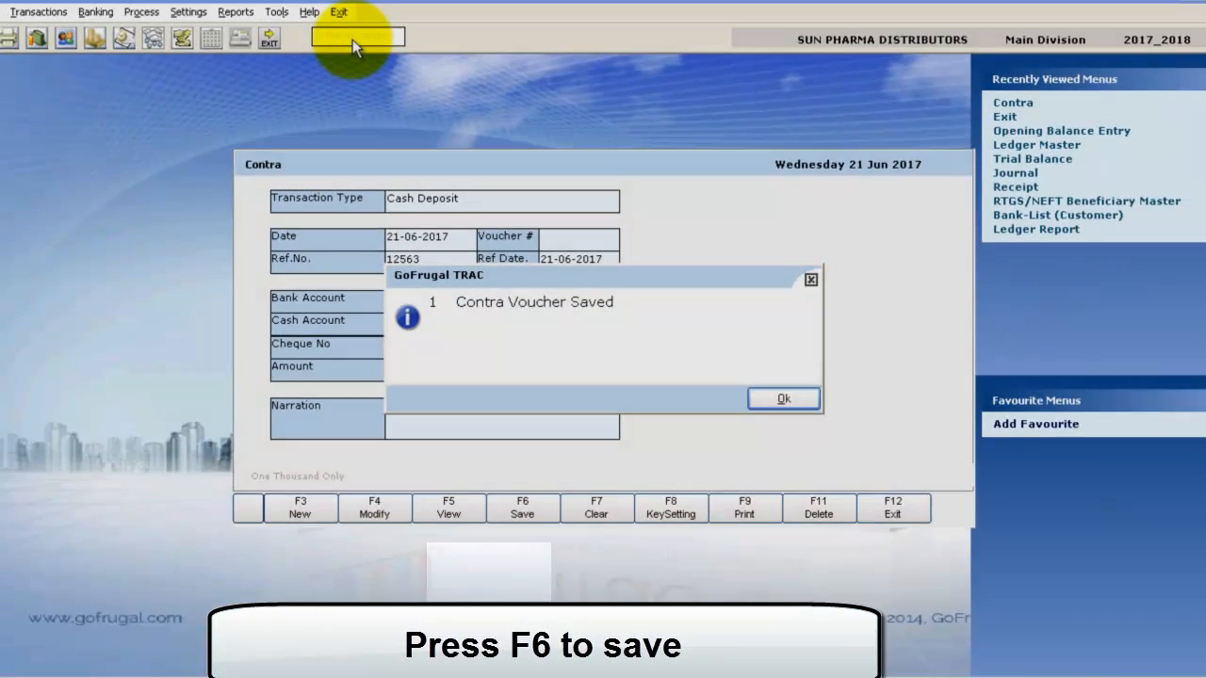